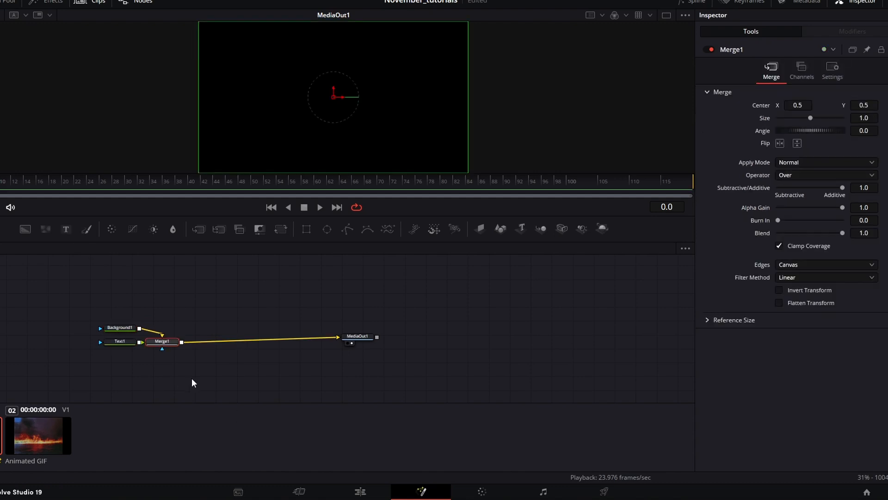
pyautogui.moveTo(159, 287)
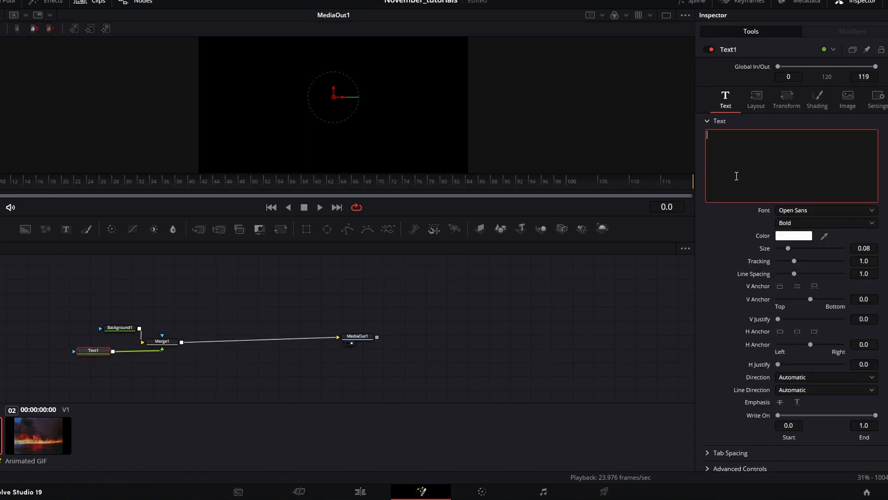
# - Enter 'VHS' as the title, enlarge it, and set the font to Eurostile Extended
pyautogui.write('VHS')
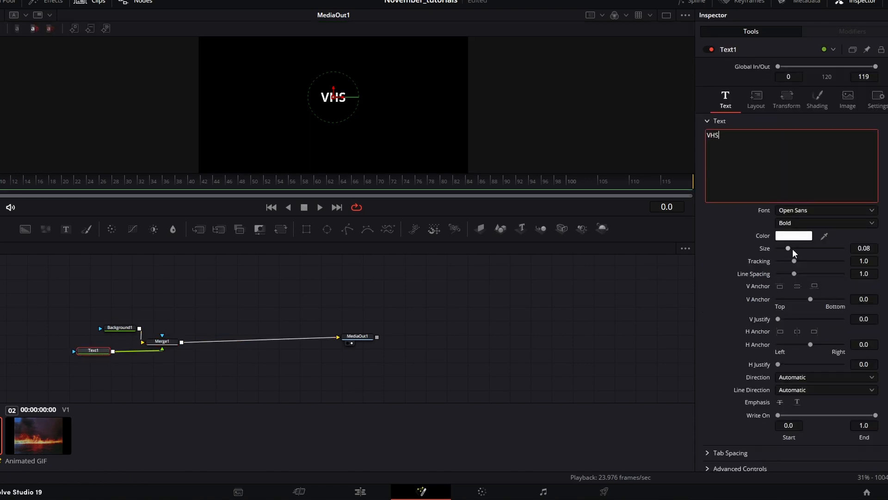
pyautogui.click(825, 210)
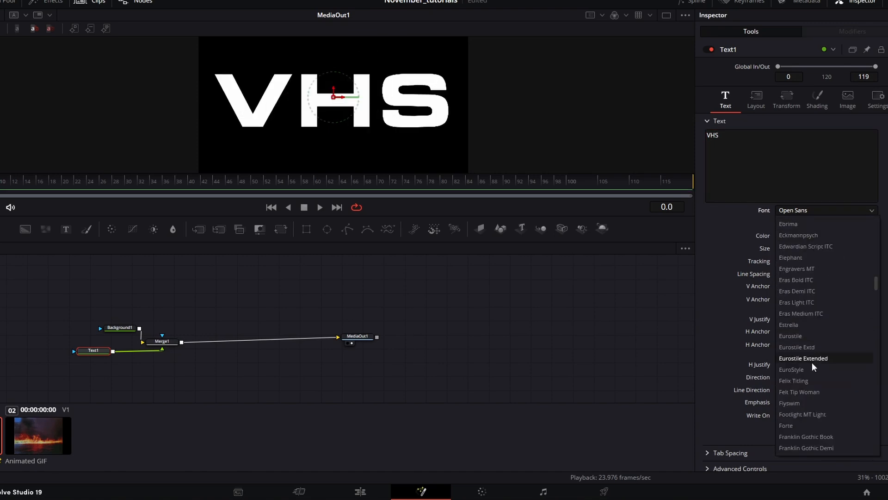
pyautogui.click(803, 358)
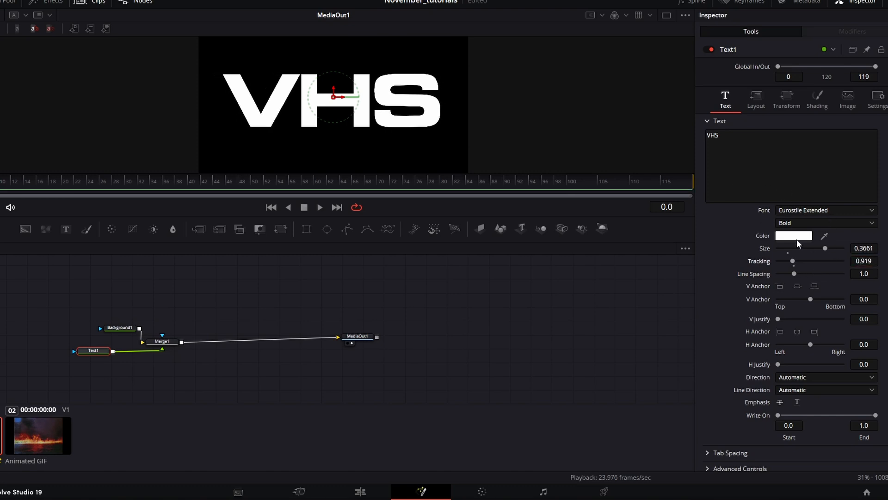
pyautogui.click(793, 235)
pyautogui.write('gaus')
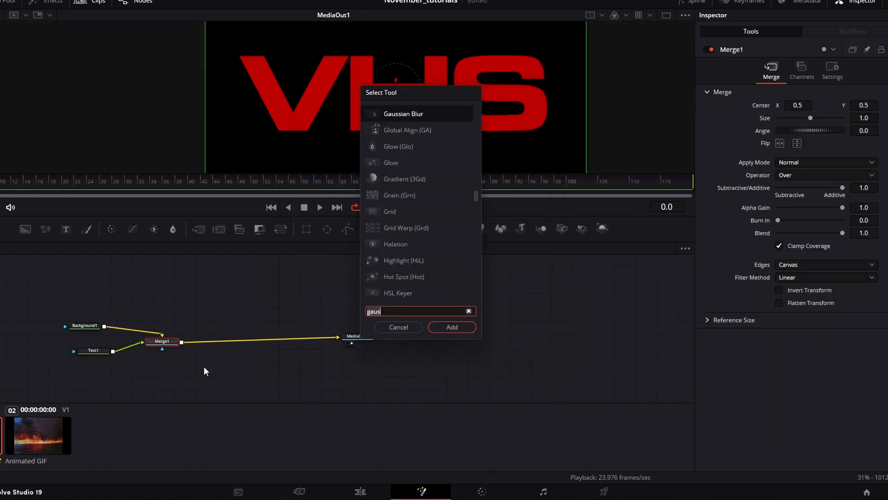
# - Add a Gaussian Blur after Merge1 with strength around 0.29
pyautogui.click(451, 327)
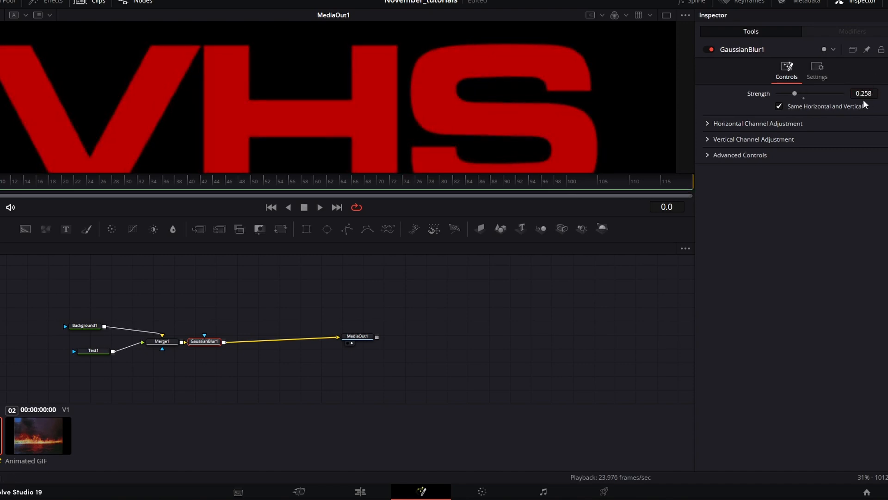
pyautogui.moveTo(848, 108)
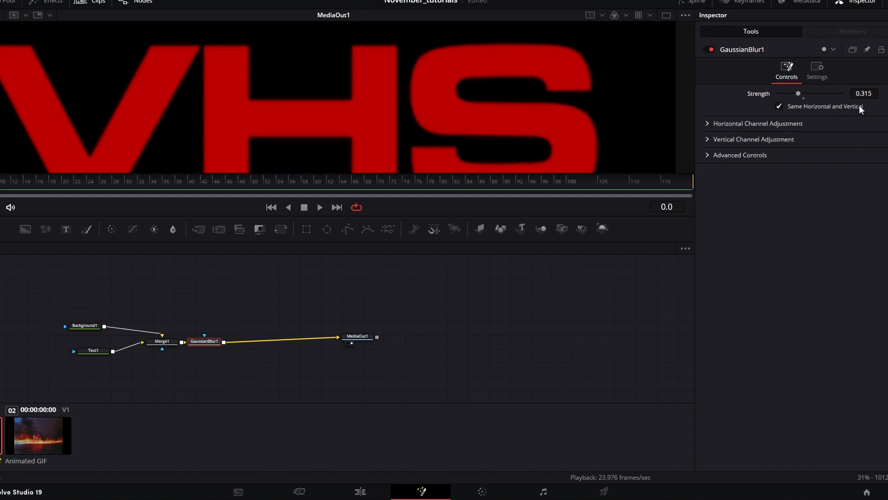
pyautogui.click(864, 93)
pyautogui.write('gaus')
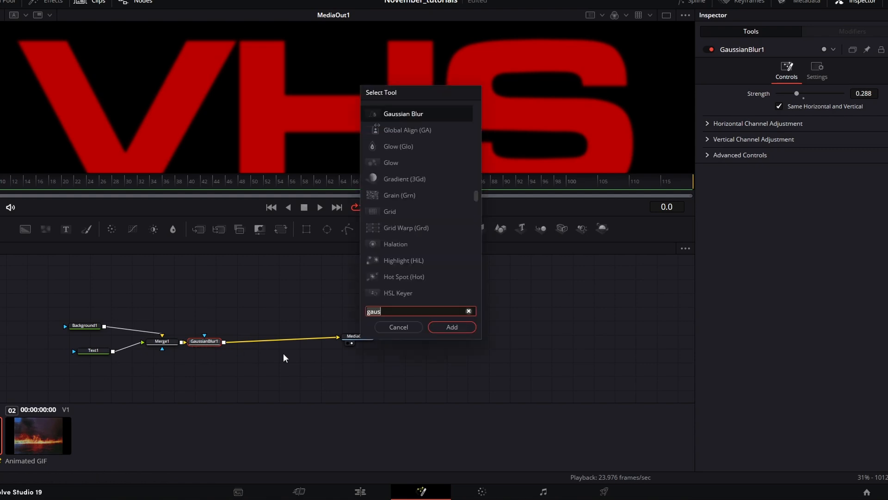
# - Insert Scanlines after the blur, followed by a Transform node
pyautogui.click(451, 327)
pyautogui.write('tran')
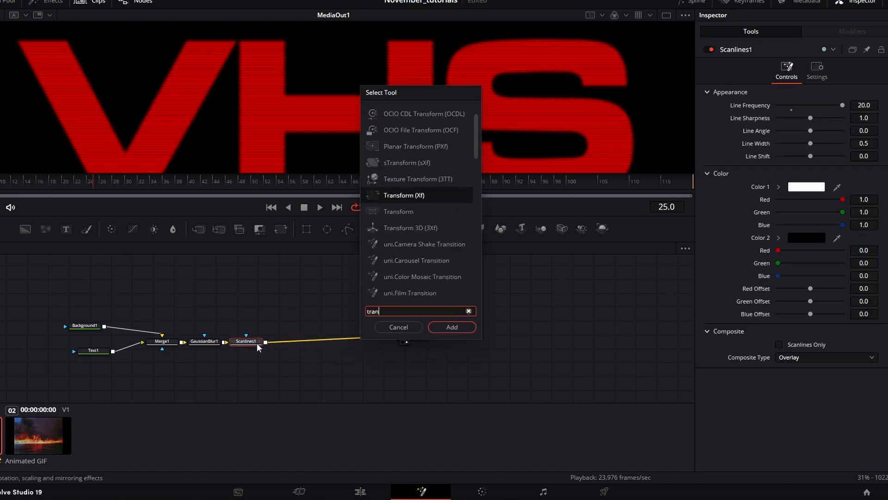
pyautogui.click(451, 327)
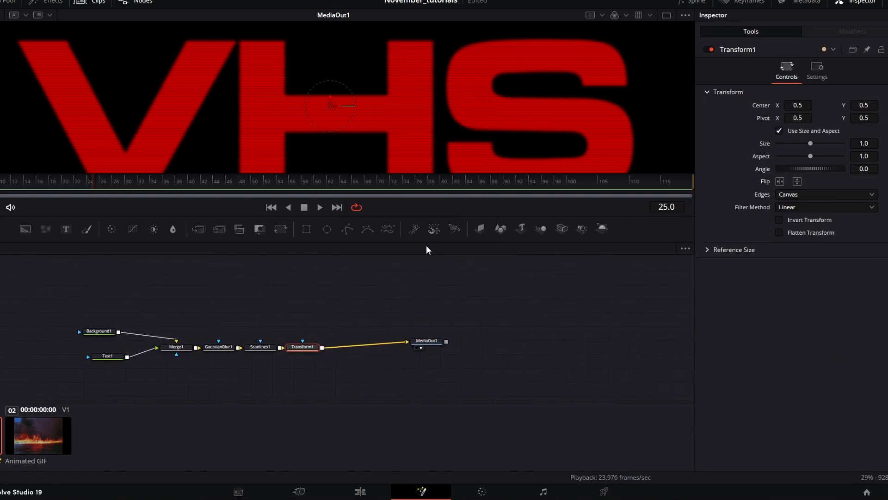
pyautogui.moveTo(486, 120)
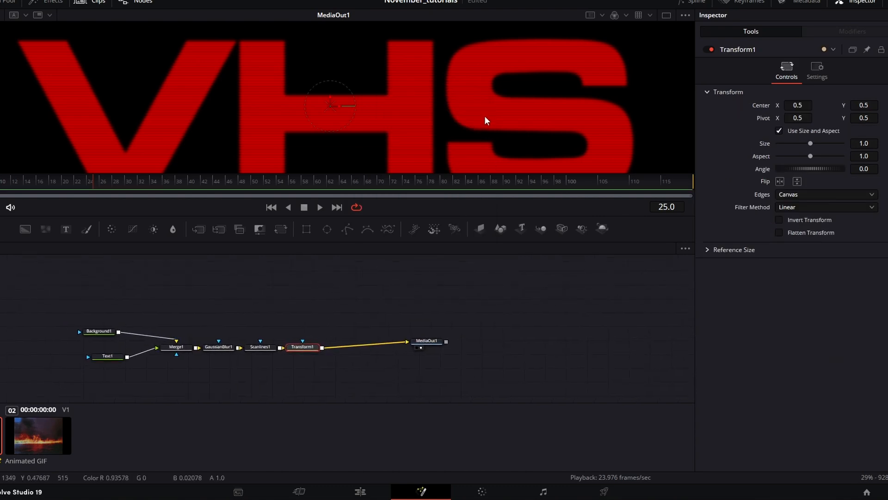
pyautogui.moveTo(480, 52)
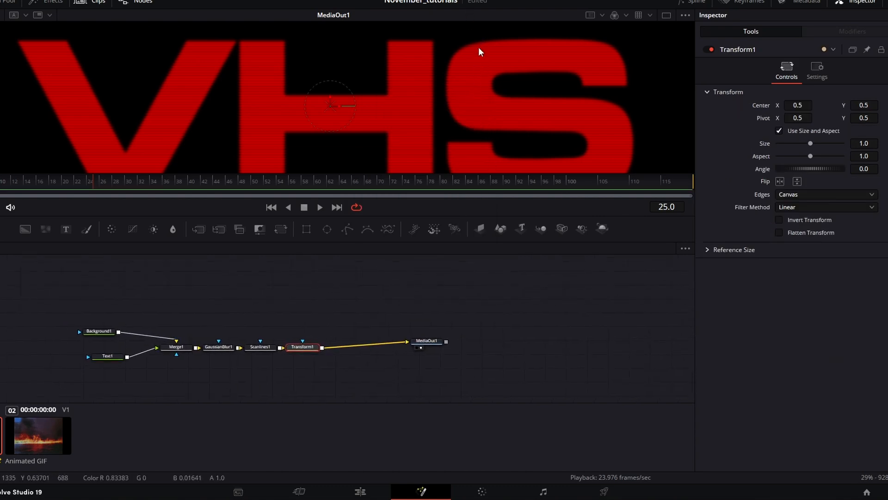
pyautogui.moveTo(471, 58)
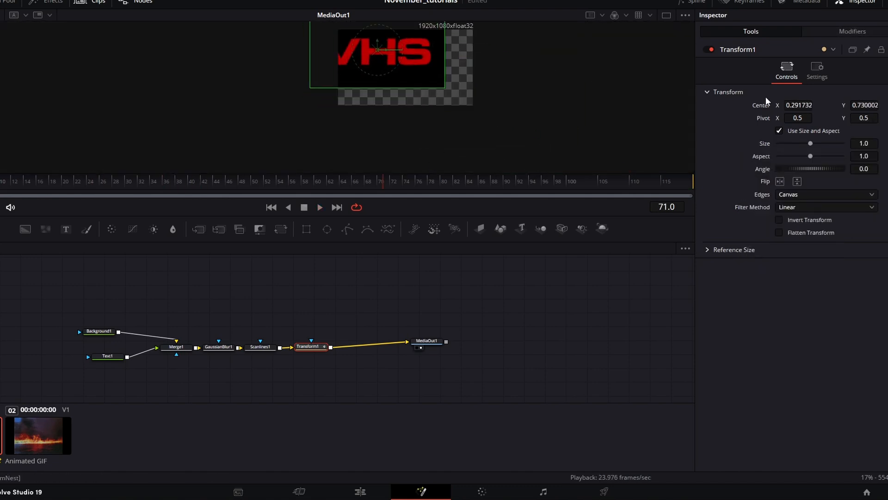
# - Attach a Perturb modifier to Transform1's Center and tune its values, entering 0.05
pyautogui.click(853, 31)
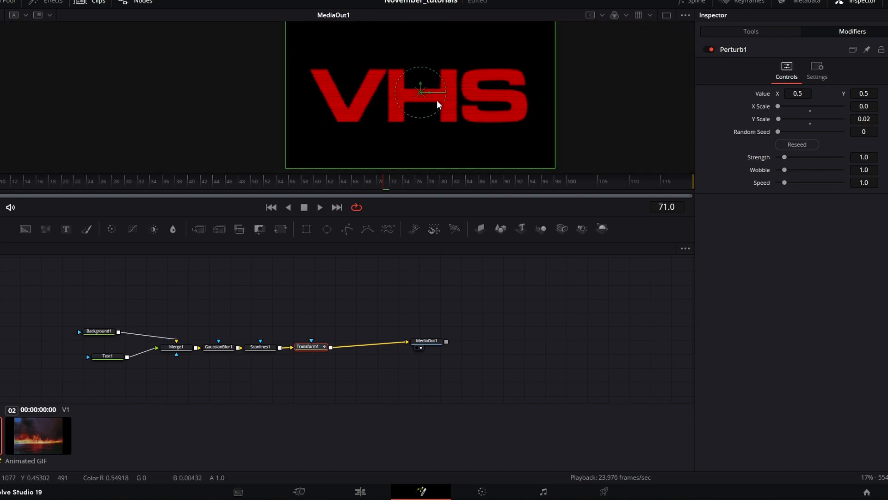
pyautogui.click(99, 331)
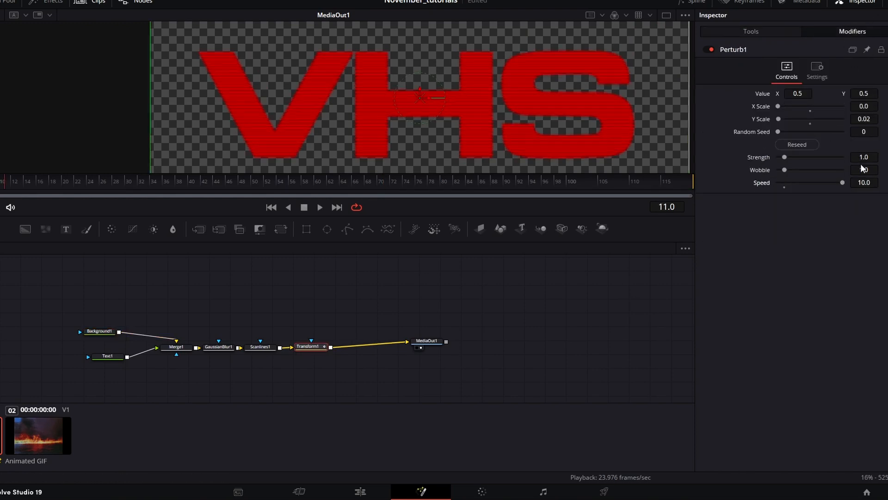
pyautogui.write('0.05')
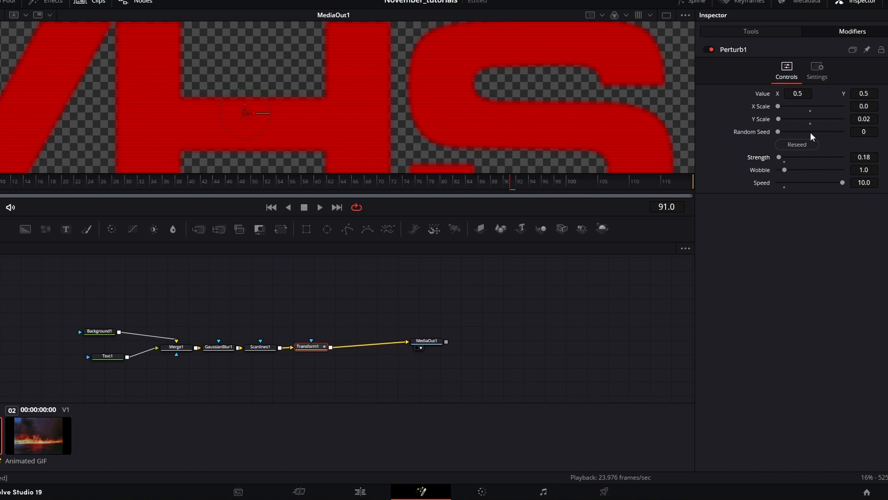
pyautogui.moveTo(390, 195)
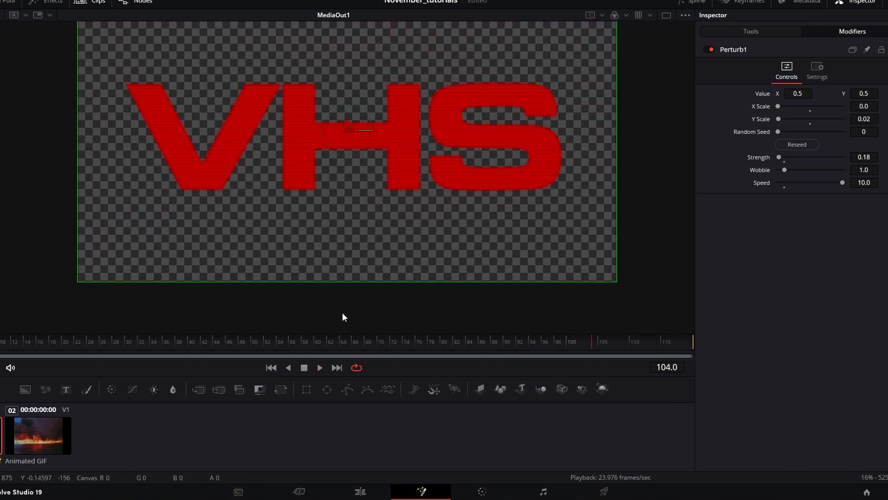
# - On the Edit page, set Film Grain size and strength and blend it in Hard Light
pyautogui.click(360, 491)
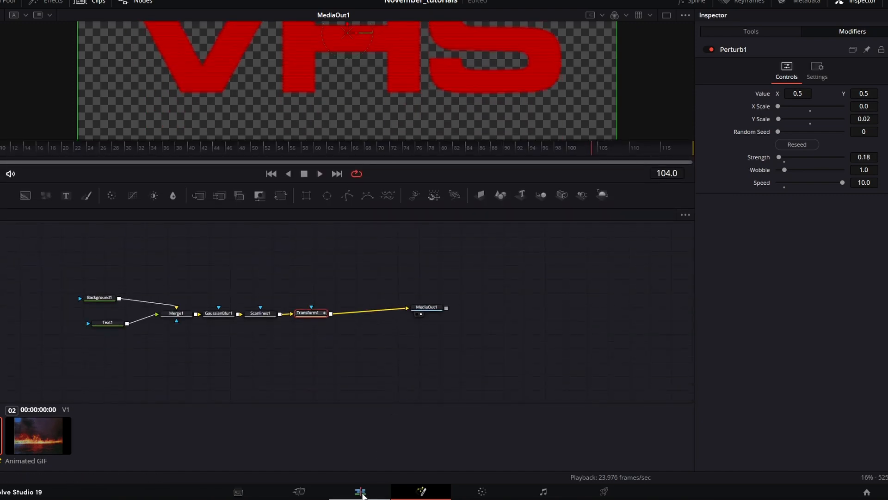
pyautogui.click(360, 491)
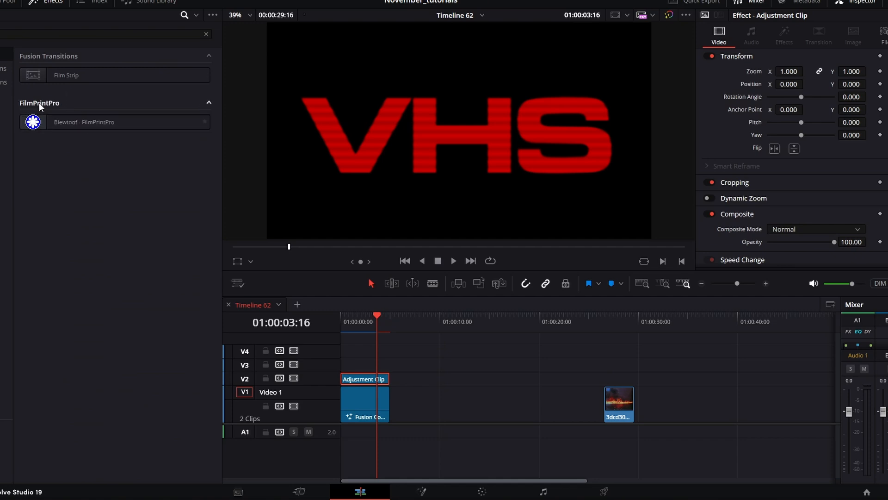
pyautogui.scroll(-3)
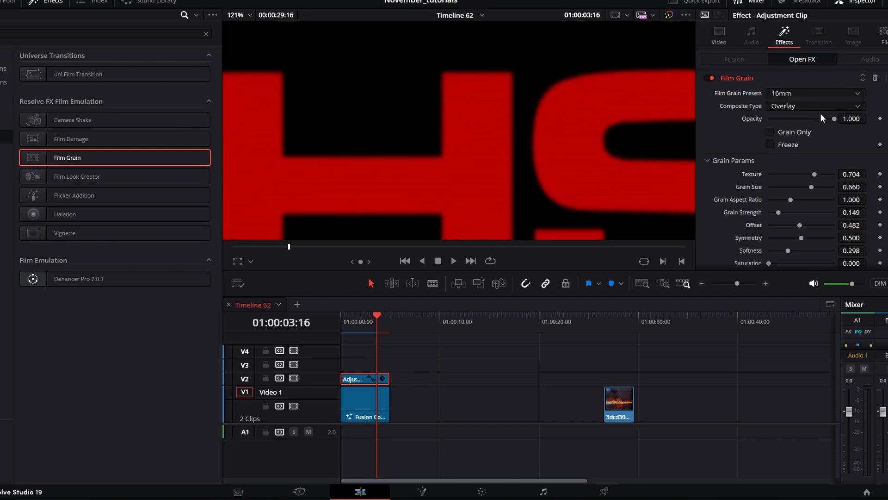
pyautogui.click(815, 93)
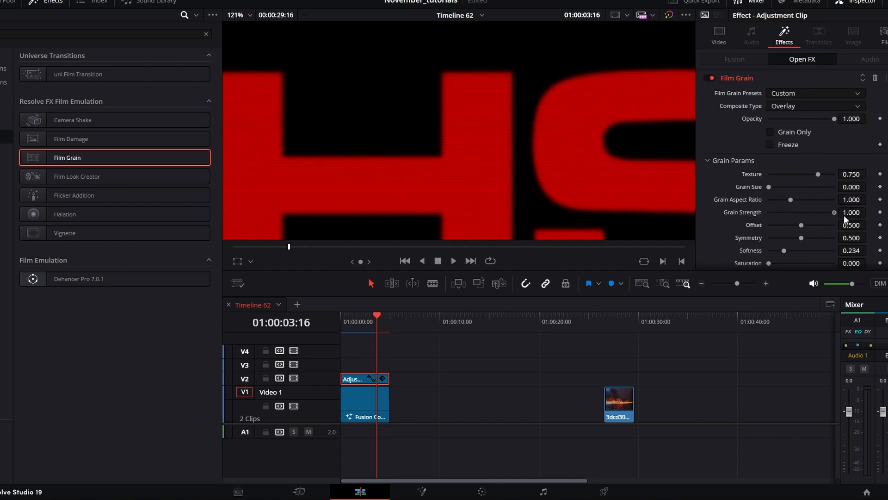
pyautogui.click(815, 106)
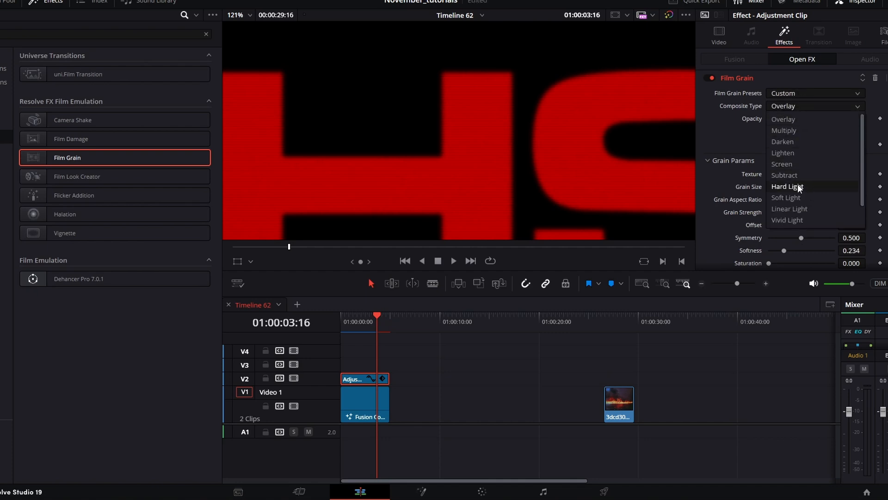
pyautogui.click(787, 186)
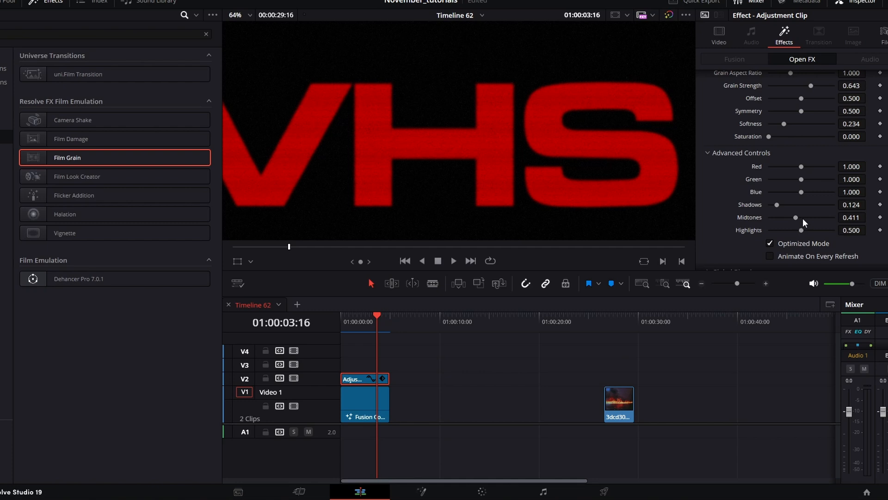
pyautogui.moveTo(778, 167)
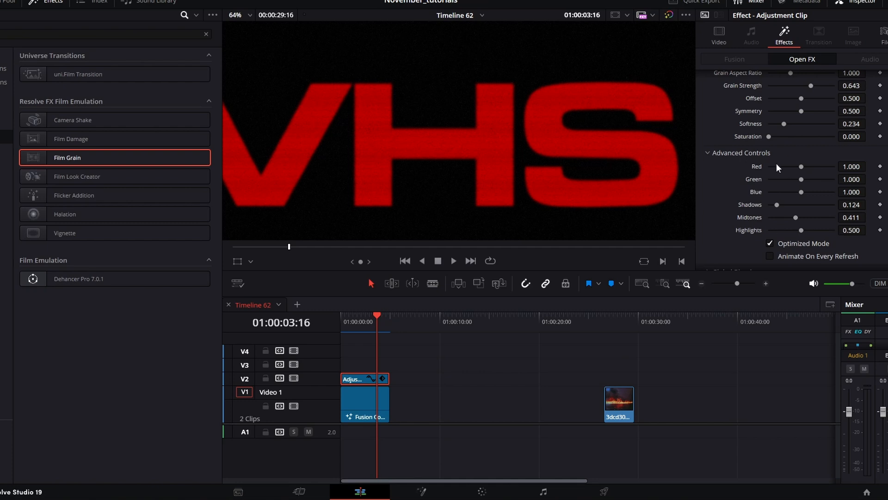
pyautogui.moveTo(515, 115)
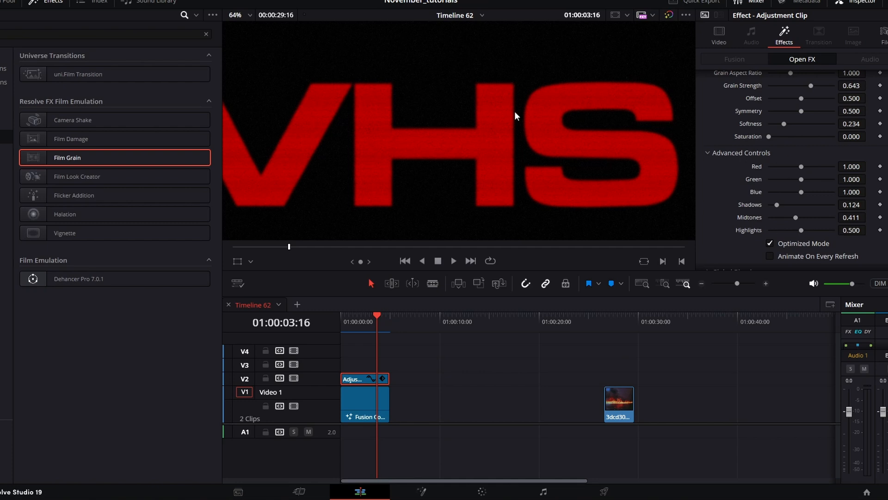
pyautogui.scroll(3)
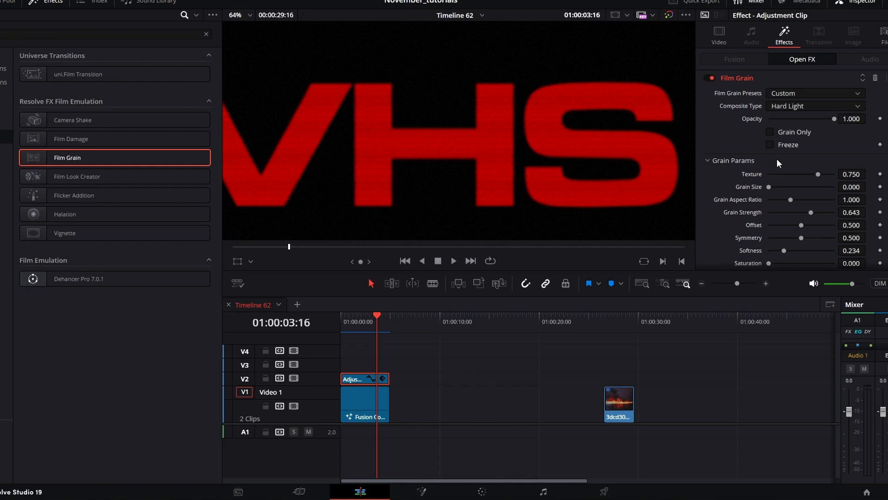
# - Collapse Film Grain in the Inspector and apply Resolve FX Glow to the adjustment clip
pyautogui.click(712, 78)
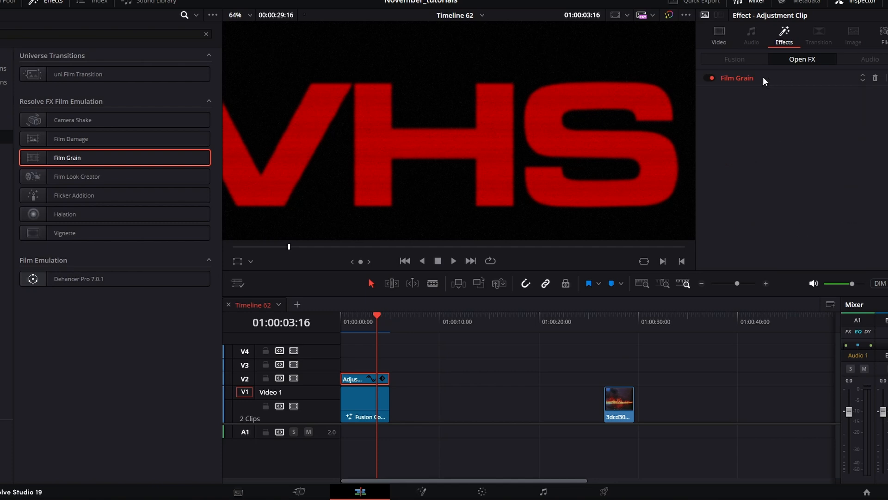
pyautogui.moveTo(36, 140)
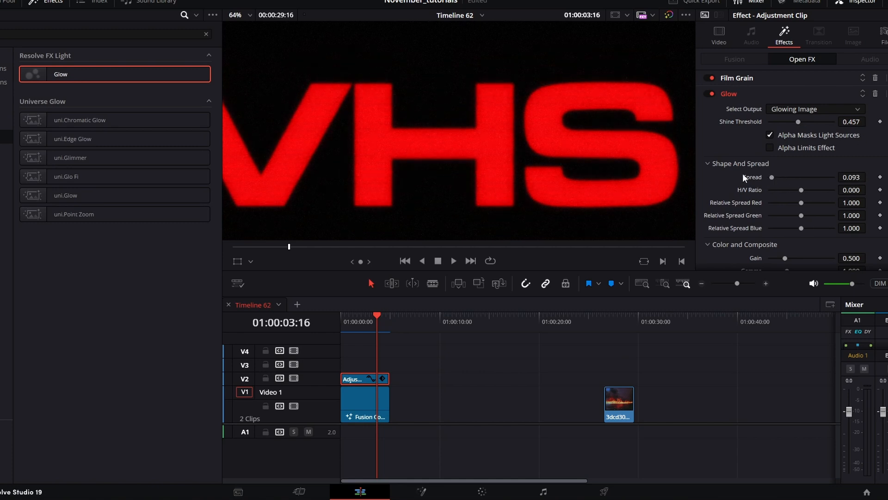
pyautogui.scroll(-3)
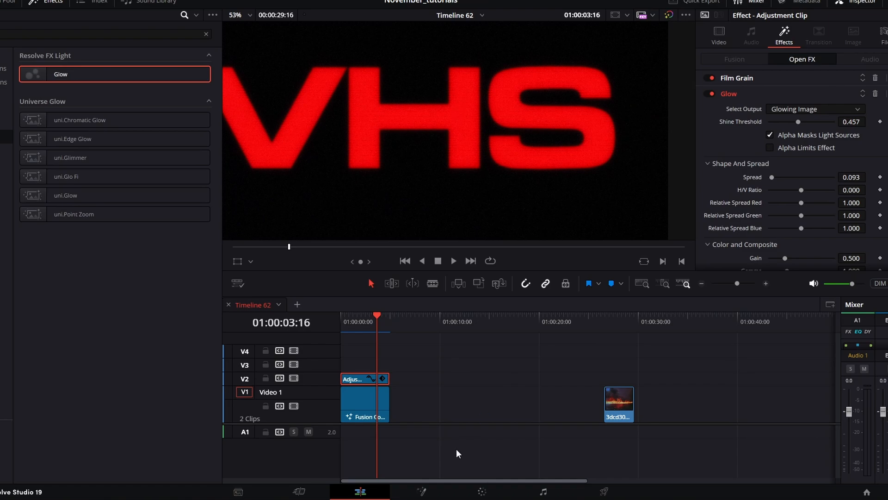
pyautogui.click(366, 404)
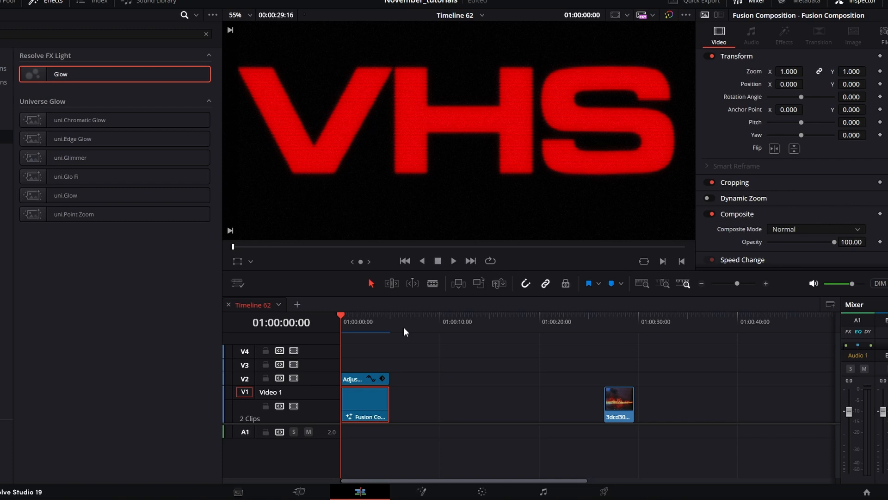
pyautogui.moveTo(409, 332)
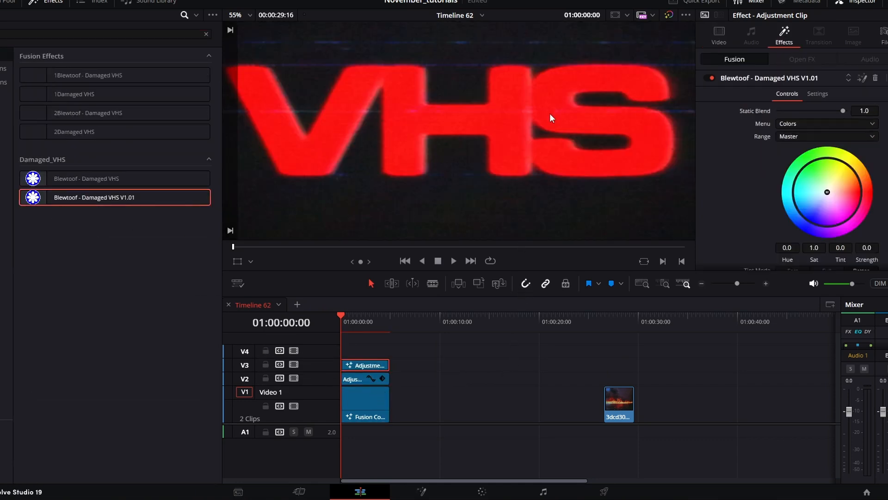
# - Put Damaged VHS V1.01 on a top adjustment clip and show its Inspector settings
pyautogui.click(235, 15)
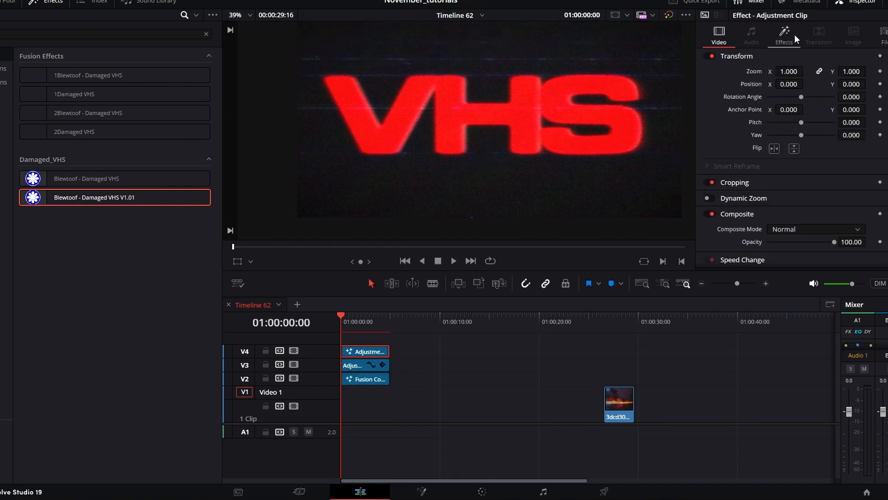
pyautogui.click(784, 36)
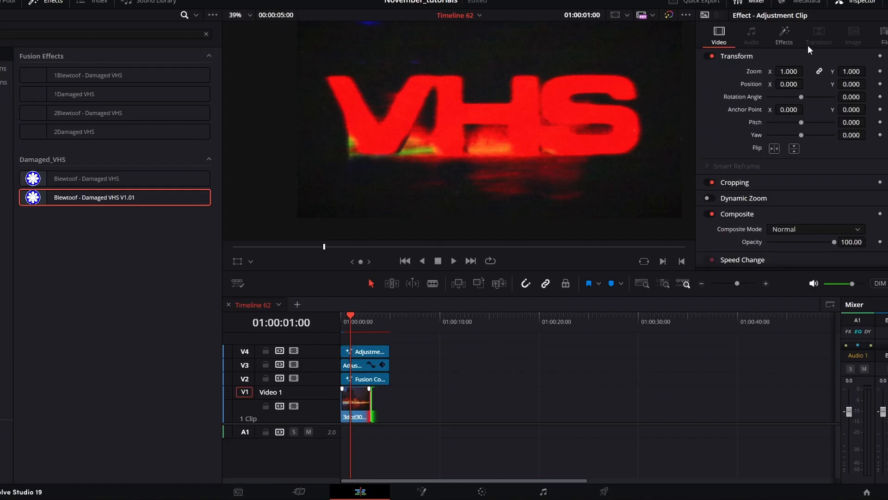
pyautogui.click(785, 36)
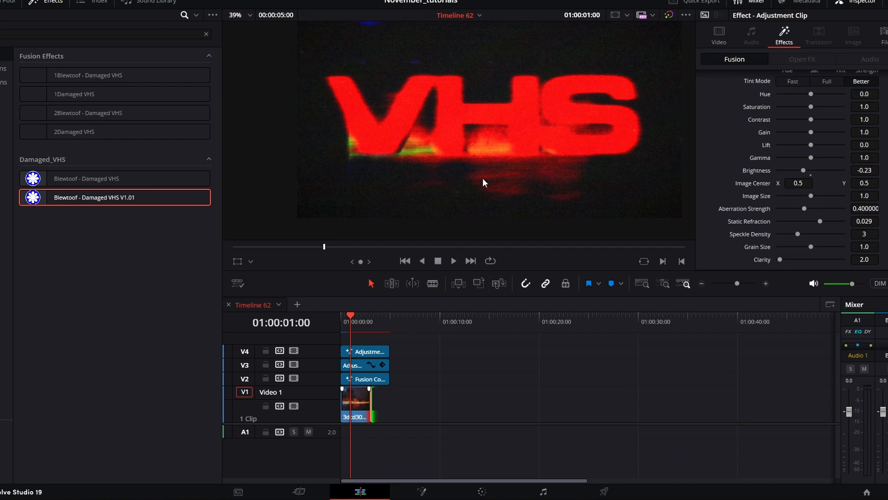